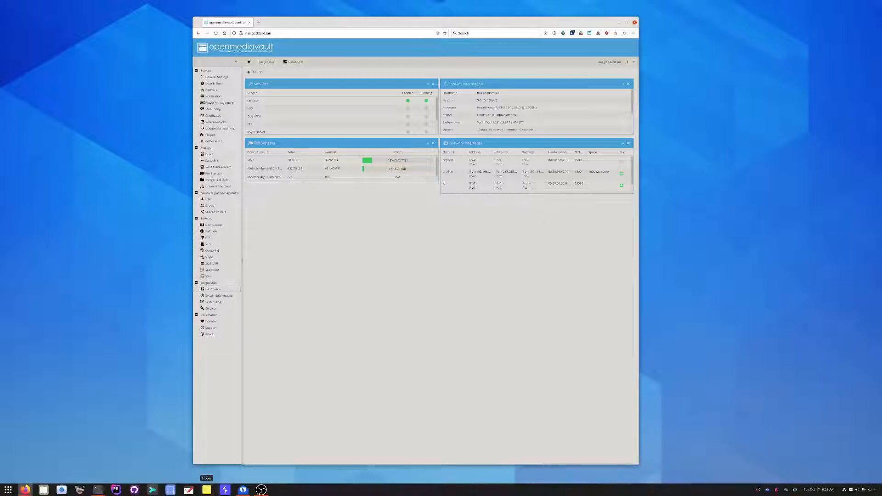
Open the empty Mergerfs pooled folders page and start adding a new pool
click(243, 489)
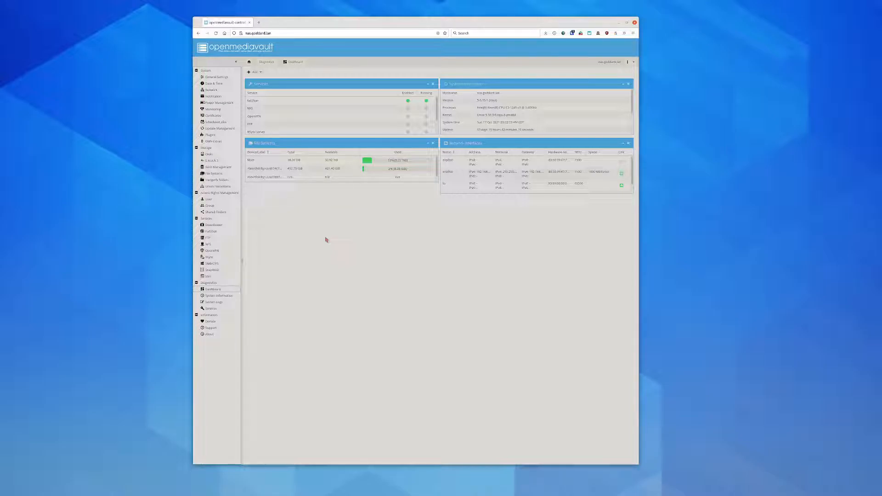
mouse_move(346, 250)
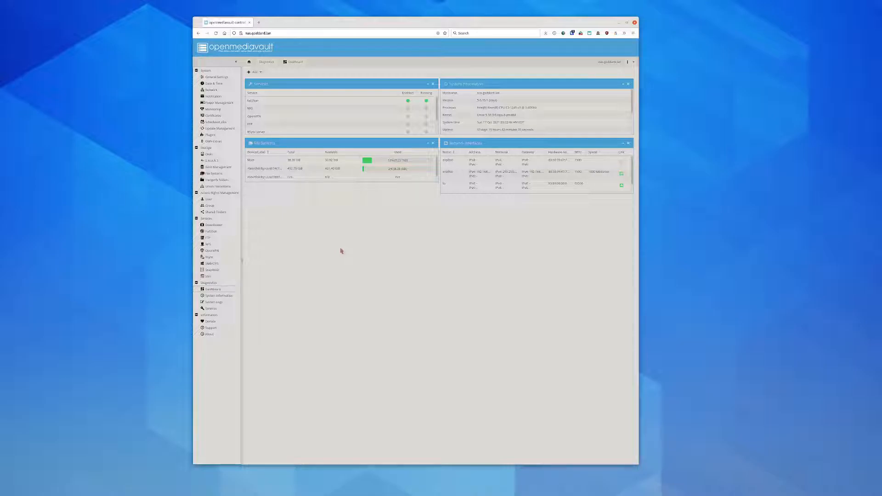
mouse_move(300, 243)
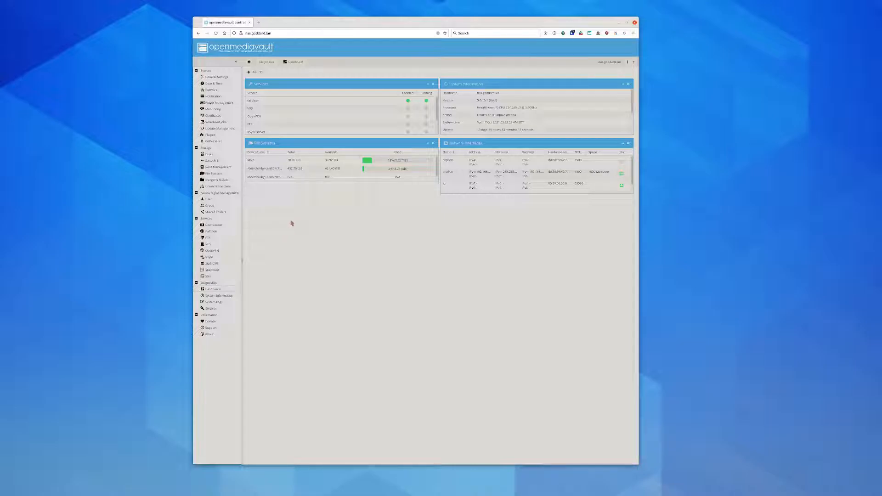
mouse_move(313, 188)
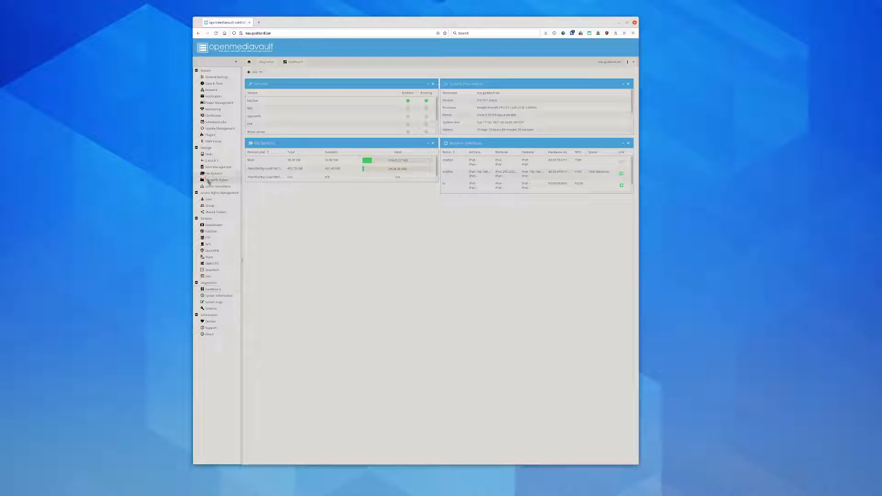
click(215, 180)
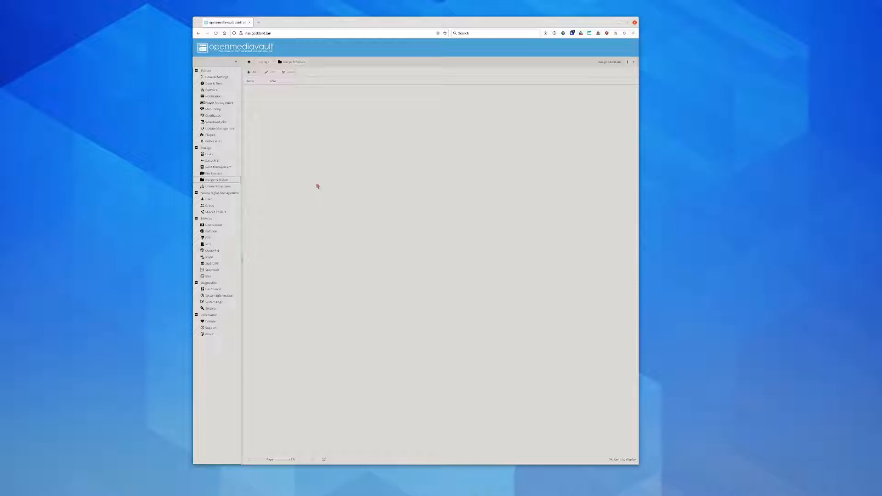
mouse_move(270, 101)
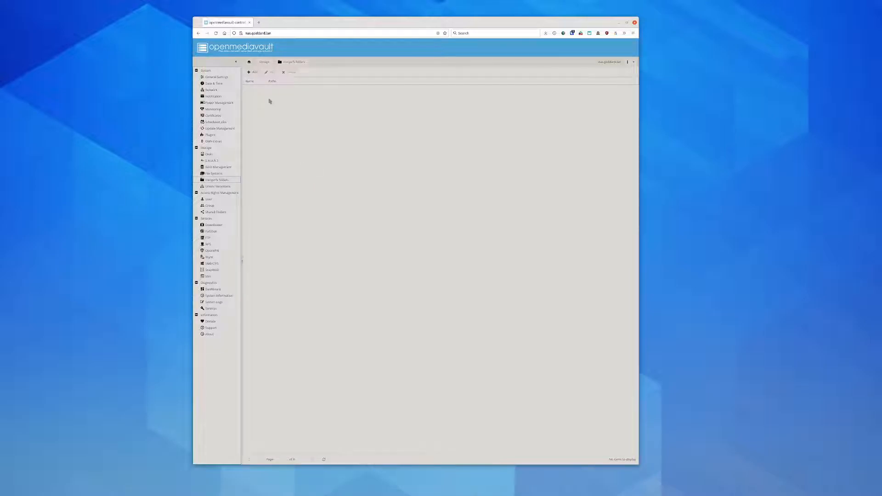
click(253, 72)
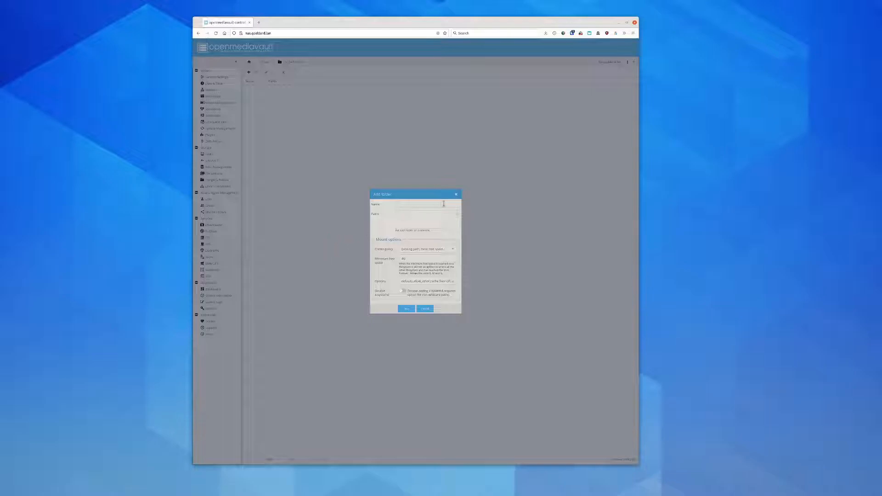
Cancel the Add pooled folder form without saving anything
click(425, 308)
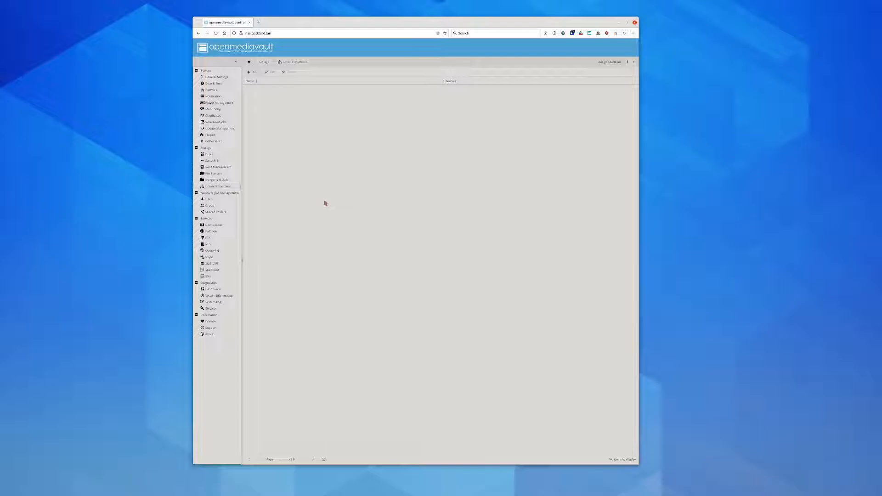
mouse_move(292, 193)
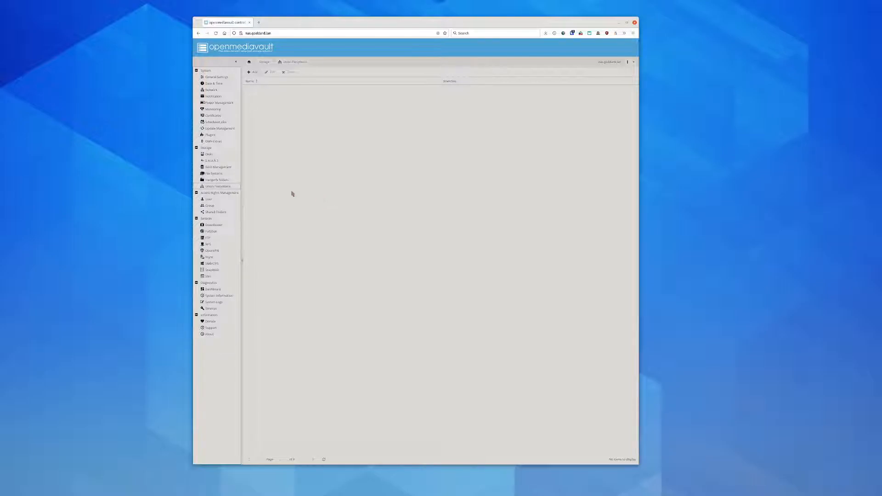
Open File Systems and select the last, then the first, of the four entries
click(214, 173)
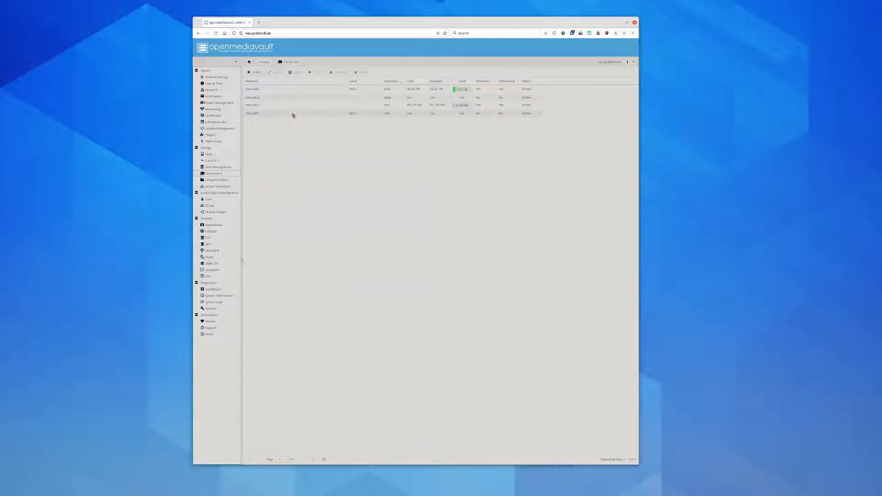
click(309, 113)
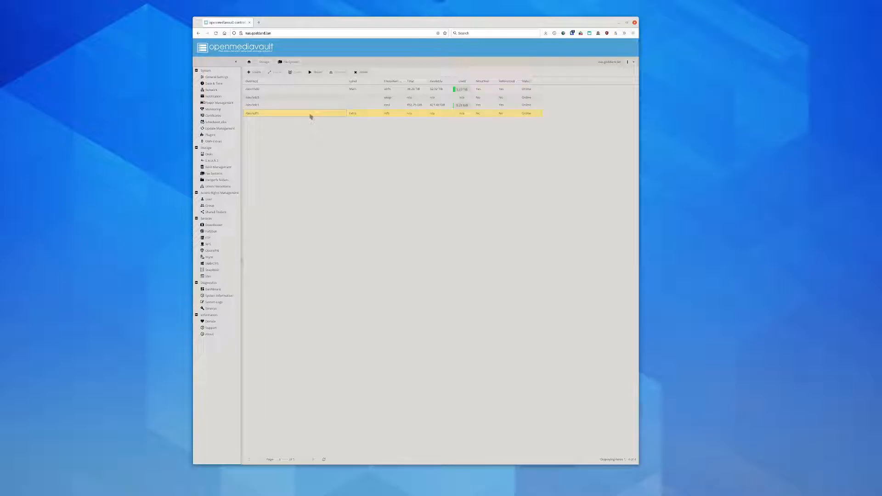
click(295, 105)
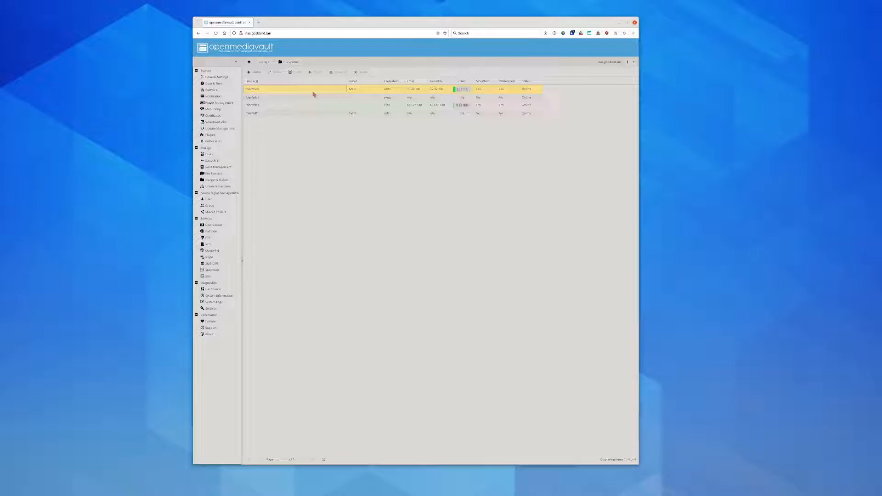
In RAID Management, select the existing array, then open and cancel the Create RAID form
click(216, 167)
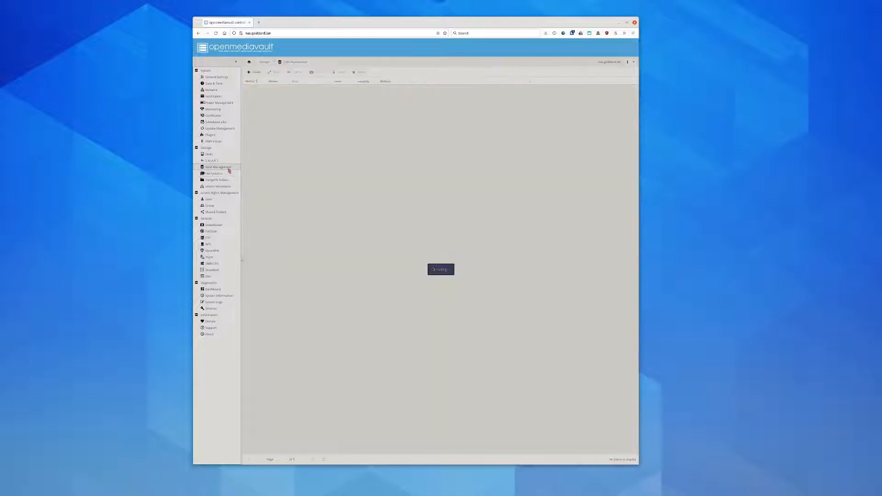
click(216, 167)
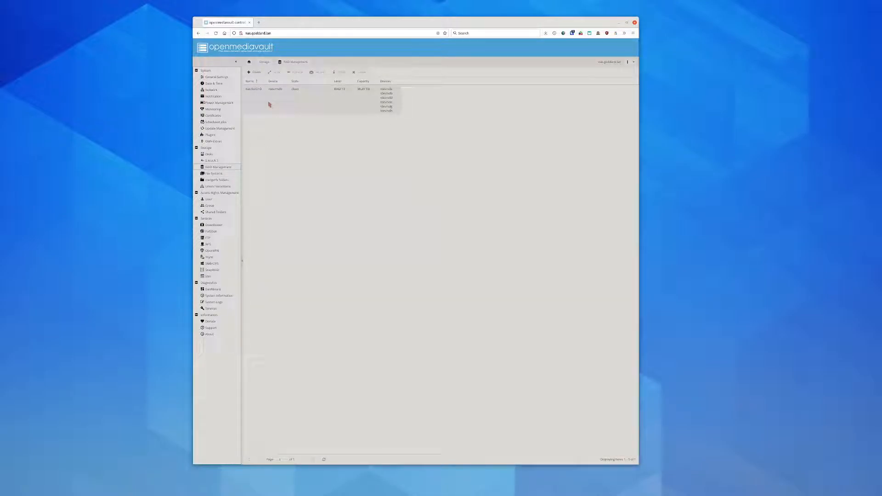
click(293, 89)
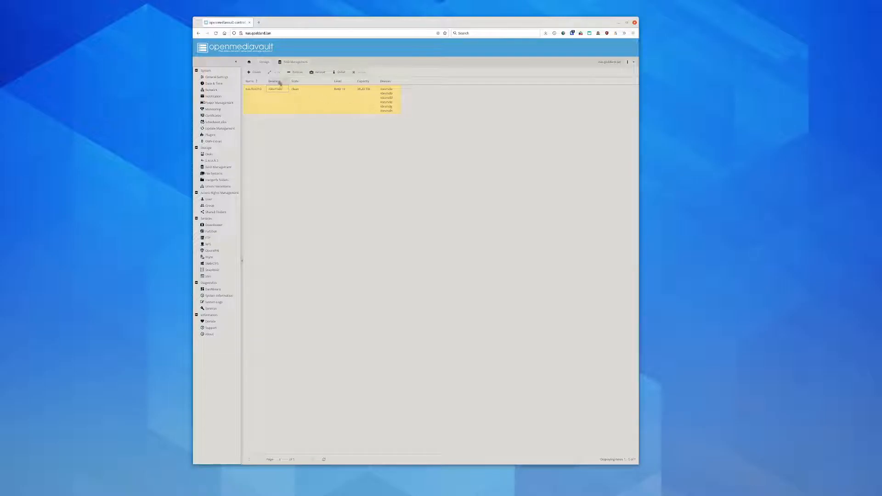
click(254, 72)
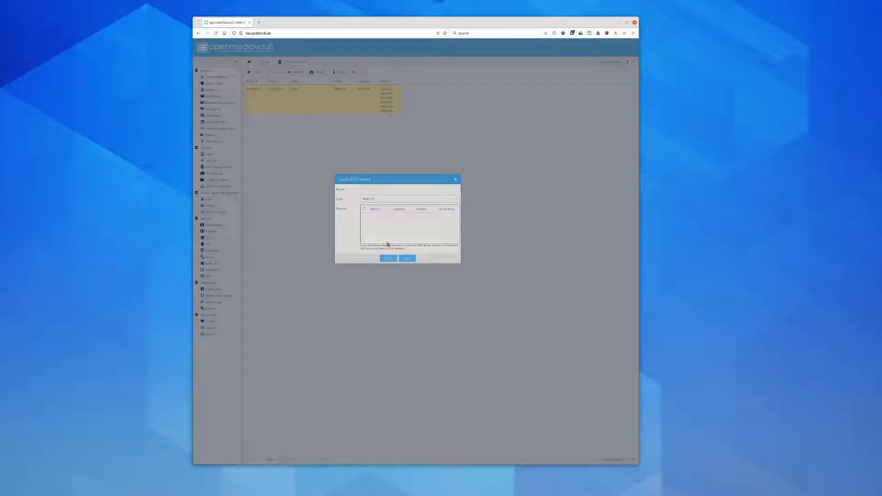
click(388, 258)
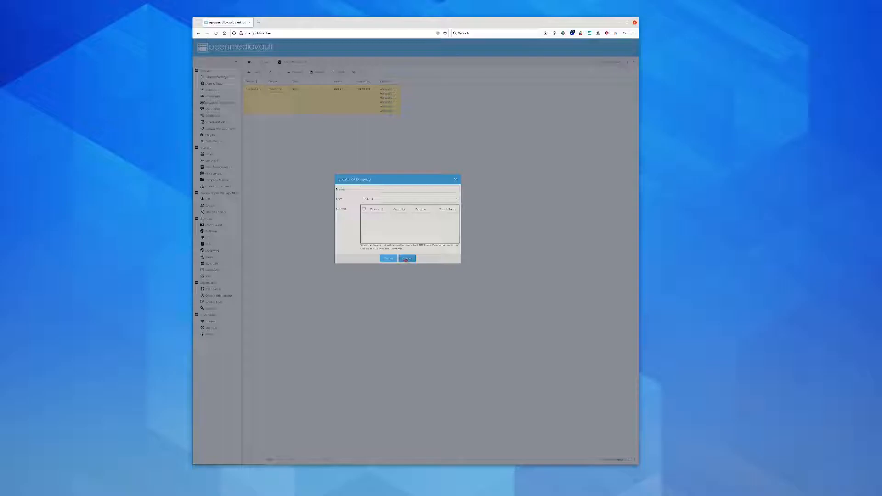
click(407, 258)
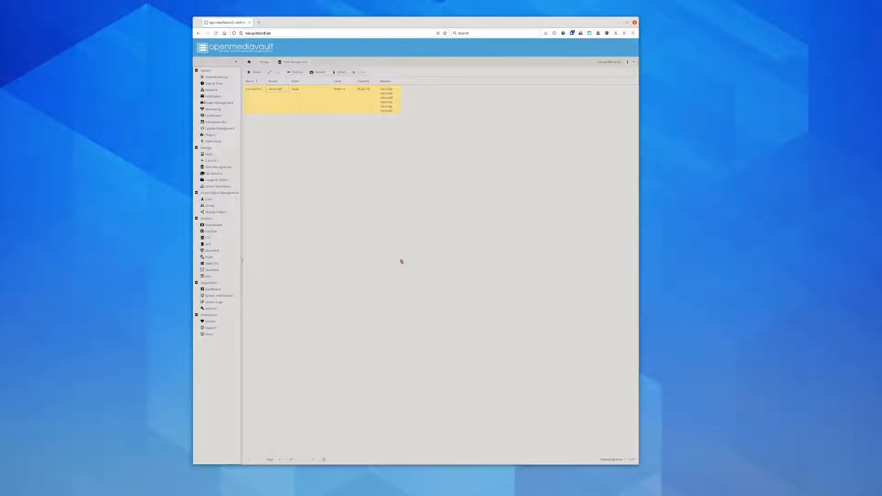
mouse_move(390, 261)
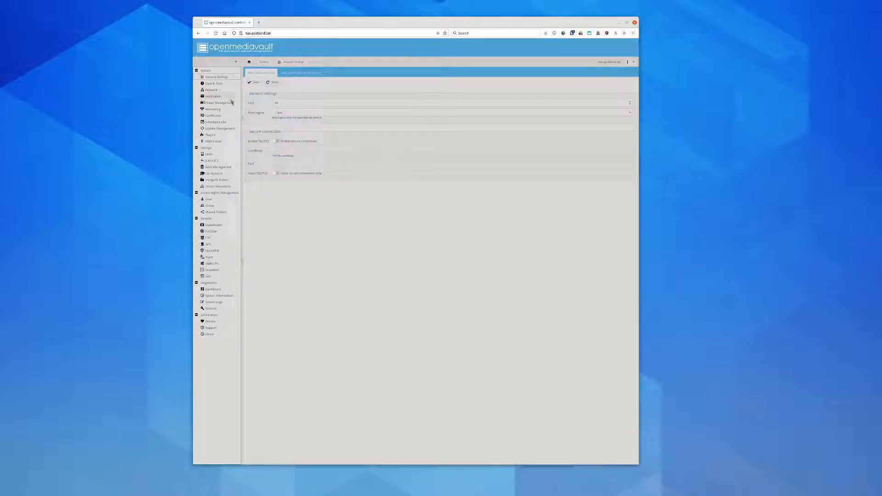
Show the omv-extras Docker tab with Docker running, Portainer up, and Yacht not found
click(210, 135)
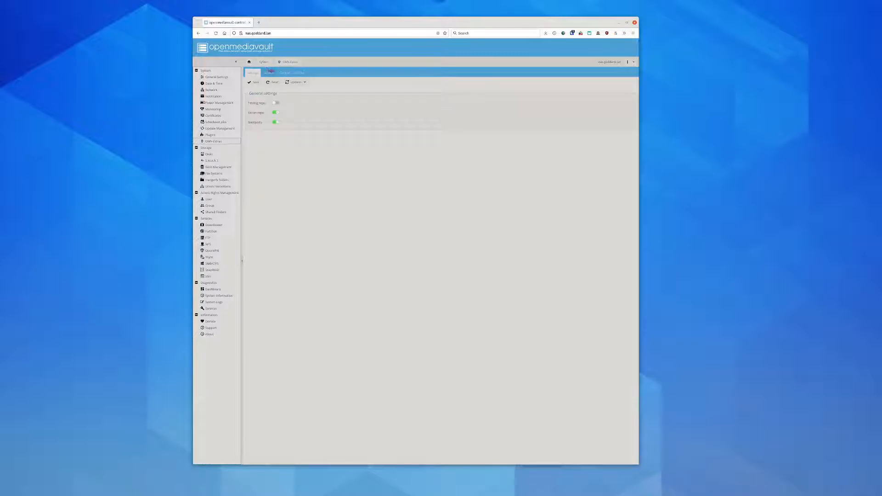
click(269, 73)
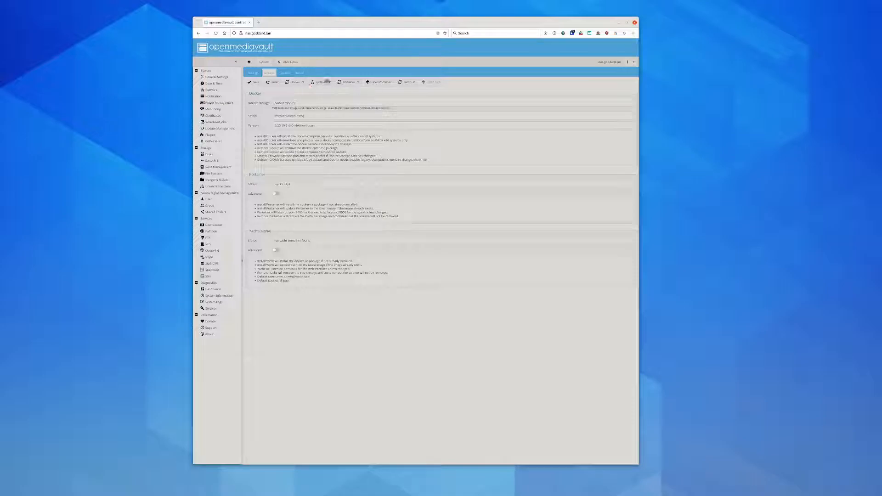
Preview the Portainer and Yacht install/remove options without choosing any
click(349, 82)
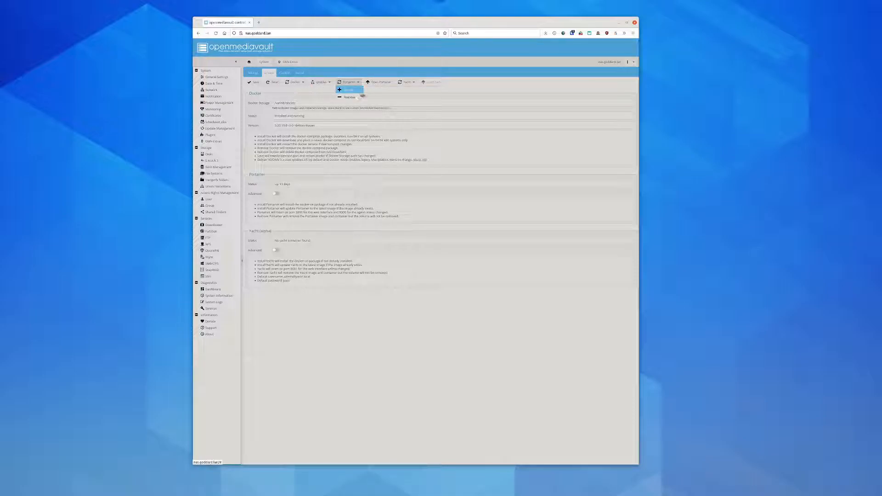
click(349, 82)
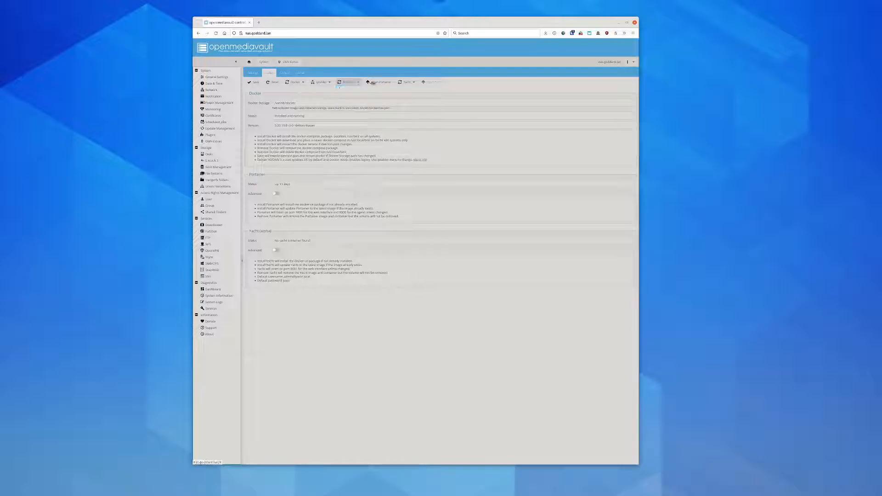
click(407, 82)
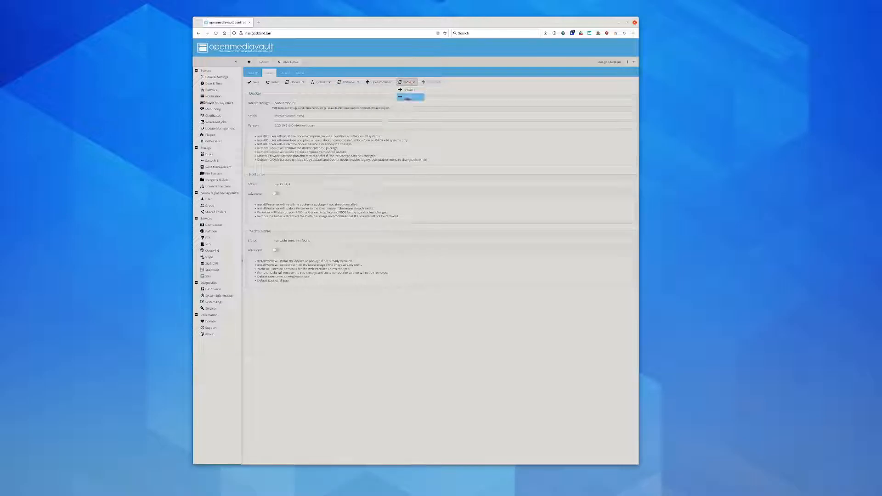
click(406, 83)
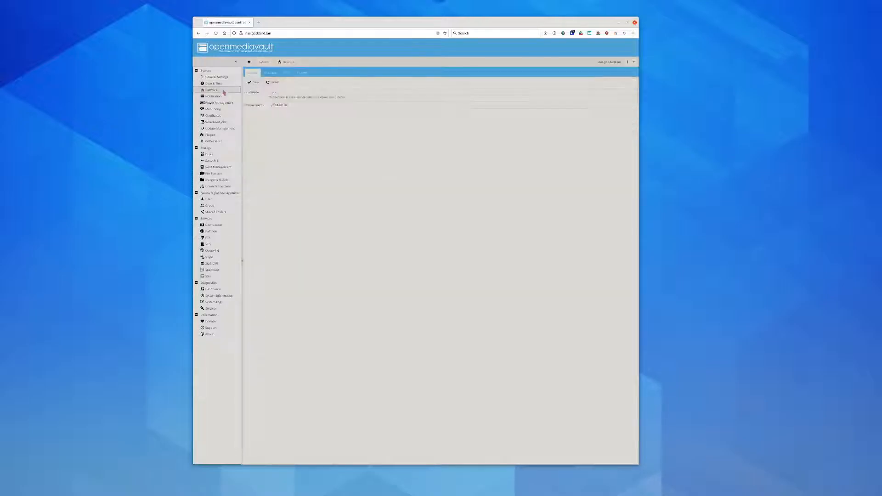
Browse the Network, Notification, Power Management, Monitoring and Certificates pages
click(211, 90)
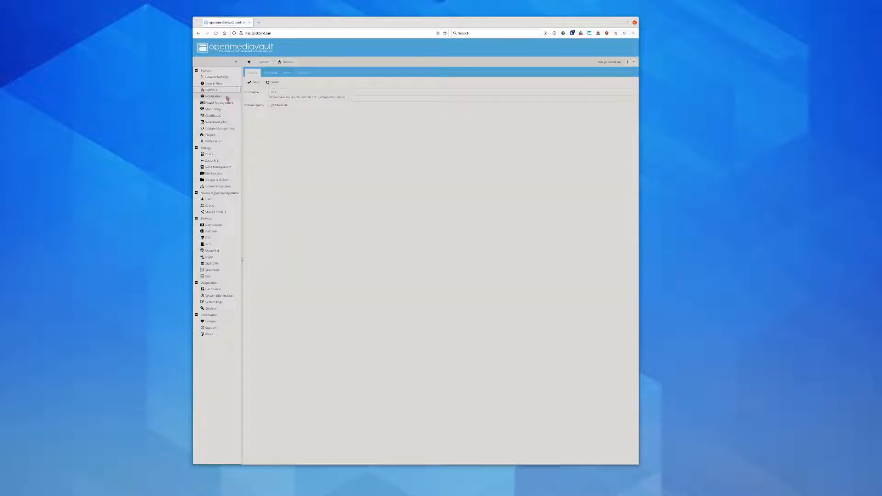
click(213, 96)
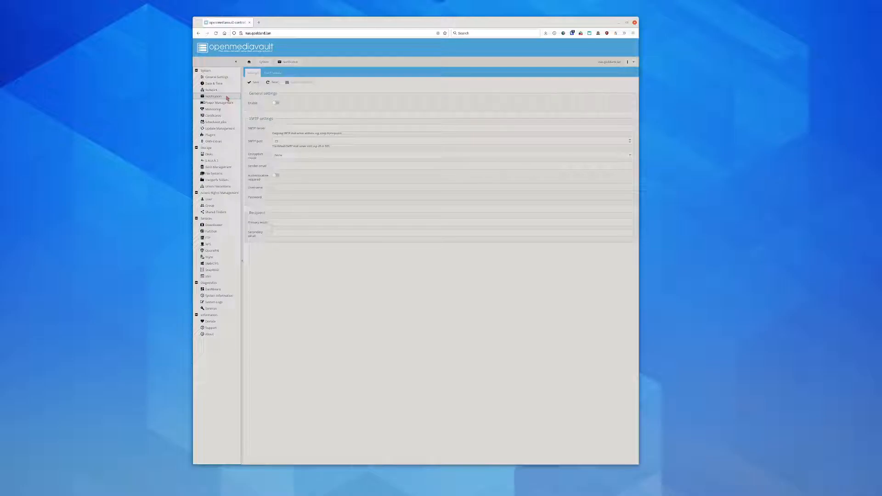
click(219, 103)
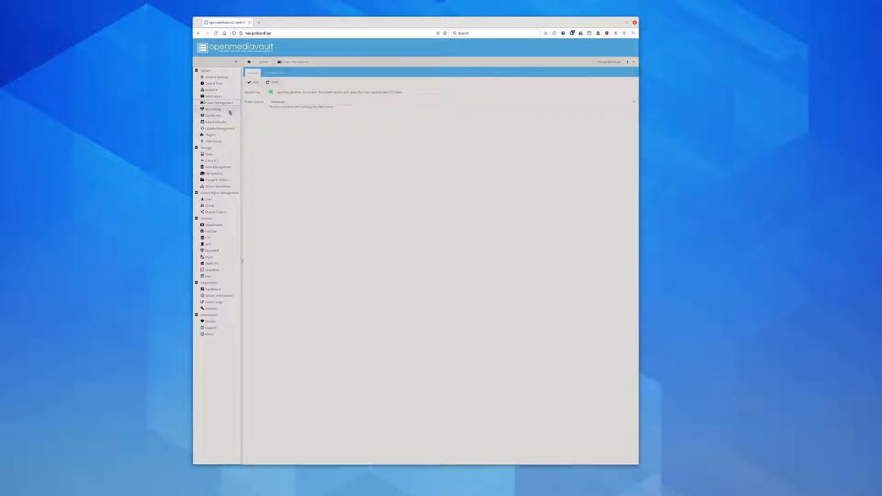
click(212, 110)
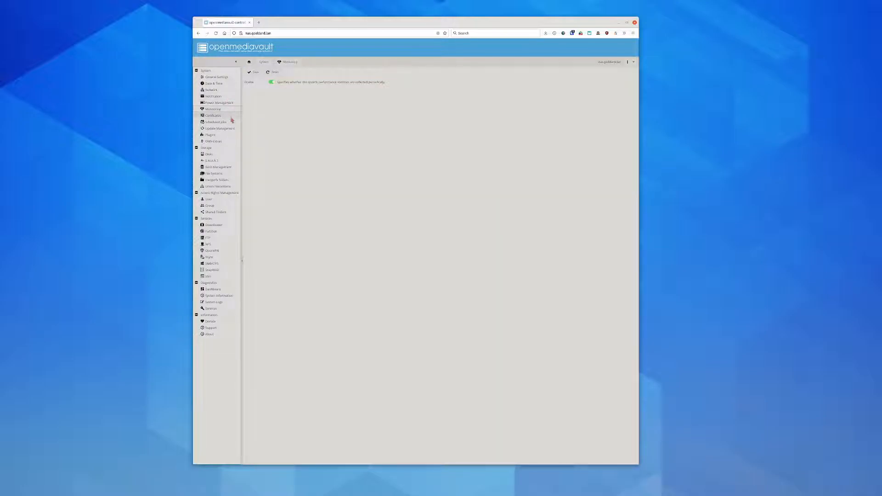
click(212, 116)
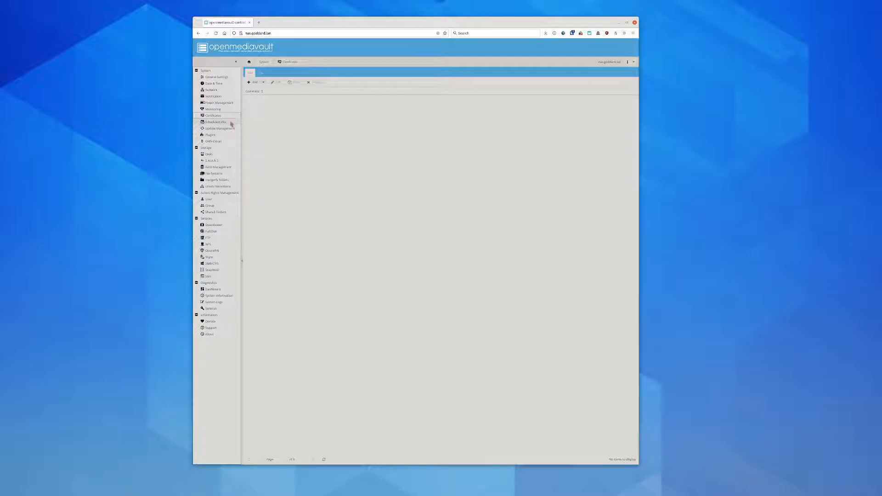
View Scheduled Jobs and the pending package updates, then the Disks page
click(215, 122)
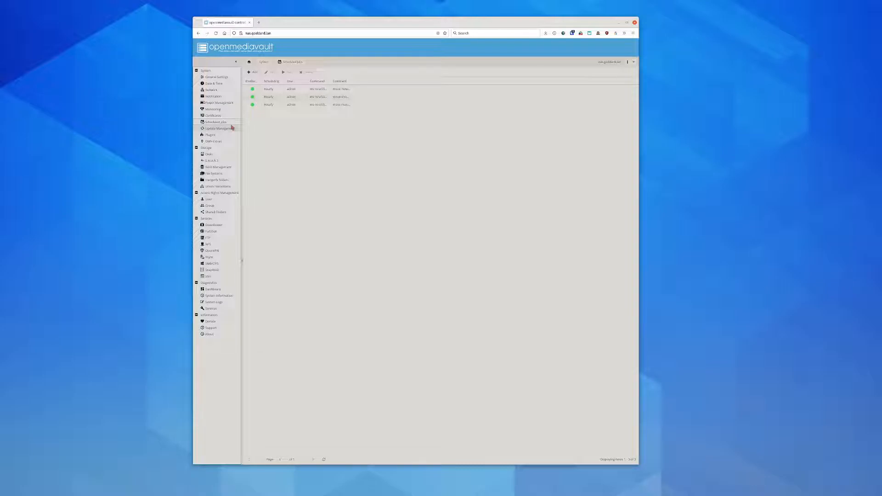
click(216, 128)
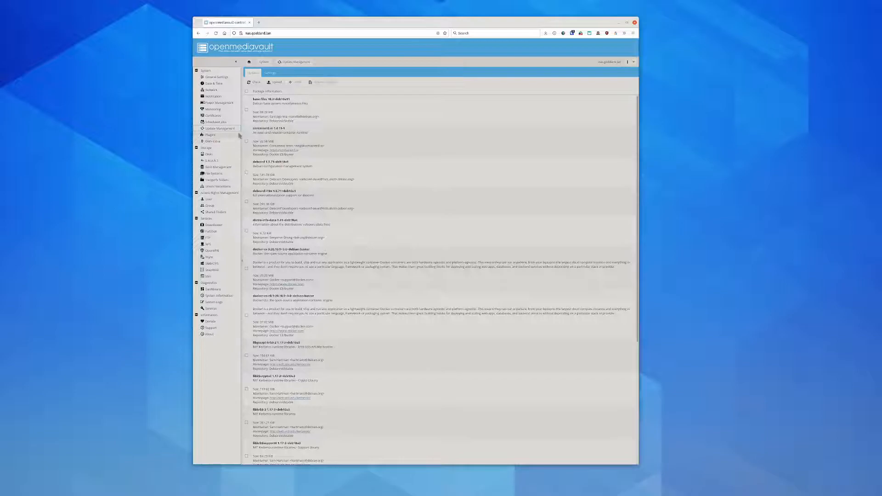
scroll(down, 3)
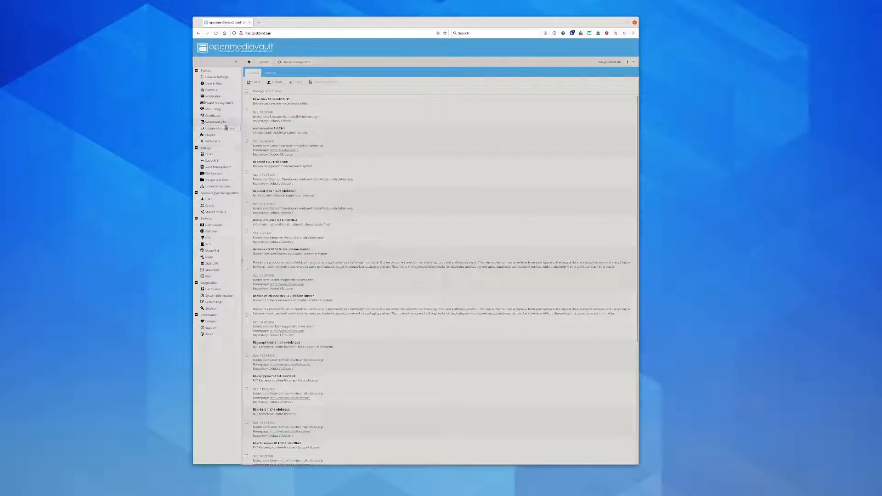
click(208, 154)
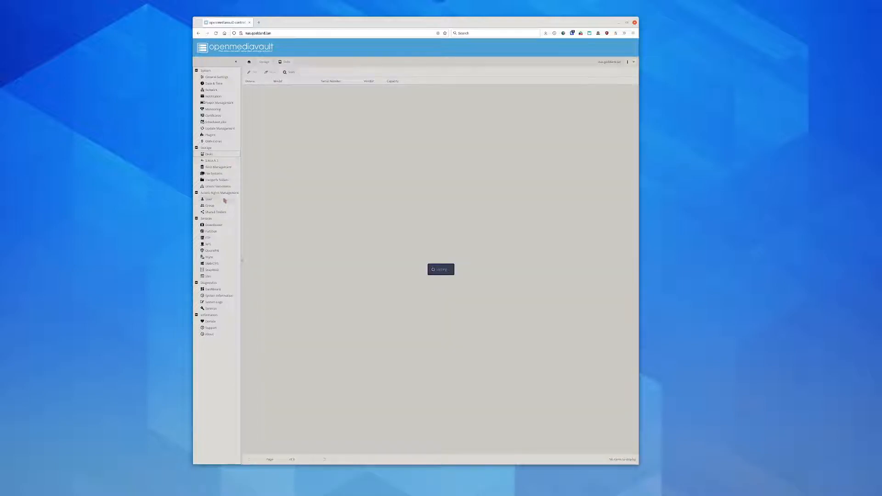
Look over Shared Folders, Downloader, FileBrowser, FTP and SnapRAID settings pages
click(209, 199)
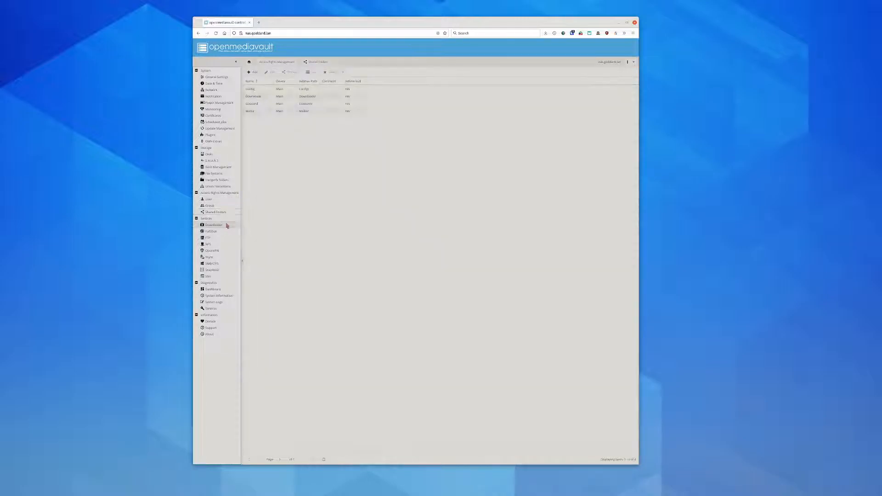
click(213, 225)
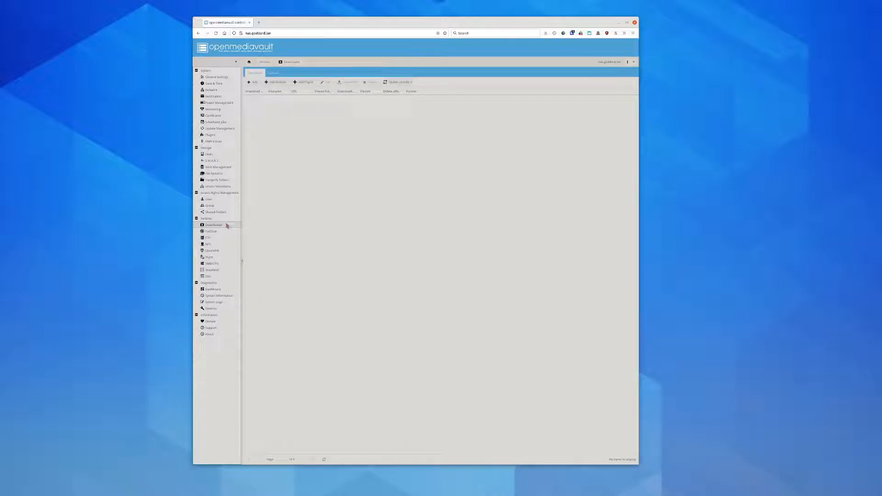
click(211, 231)
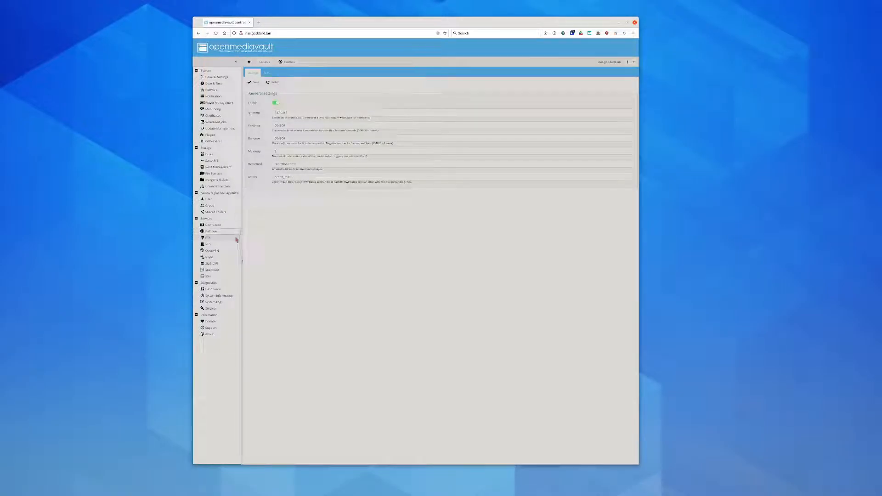
click(208, 238)
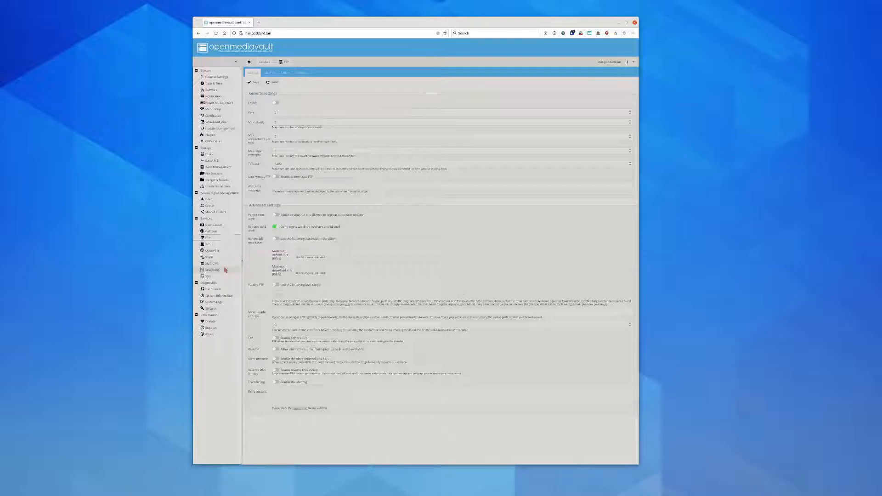
click(212, 270)
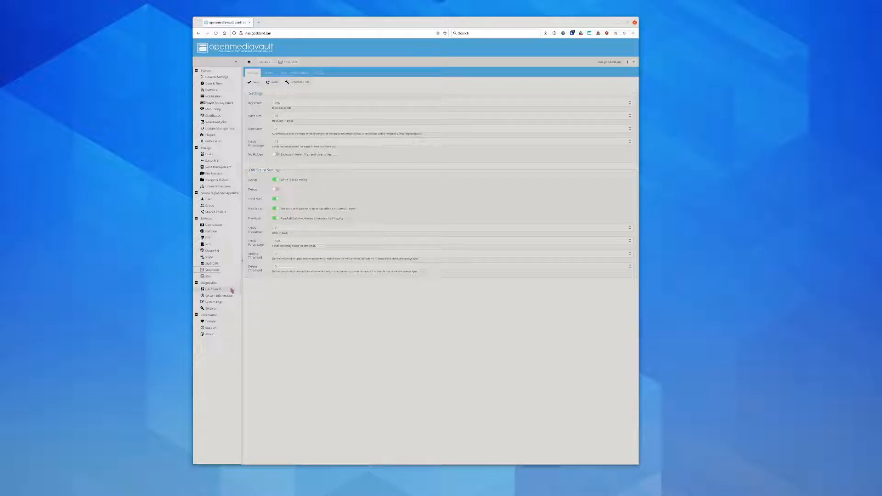
Read the System Logs, then view the Diagnostics Services status page
click(212, 289)
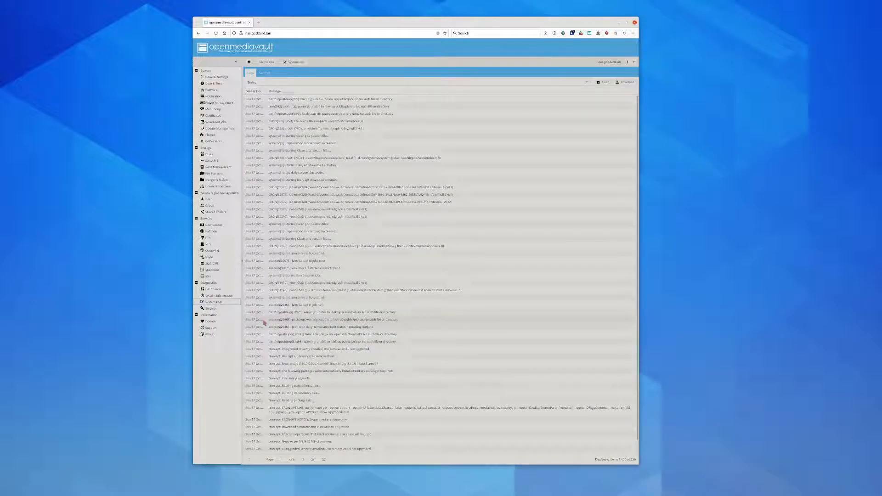
click(211, 309)
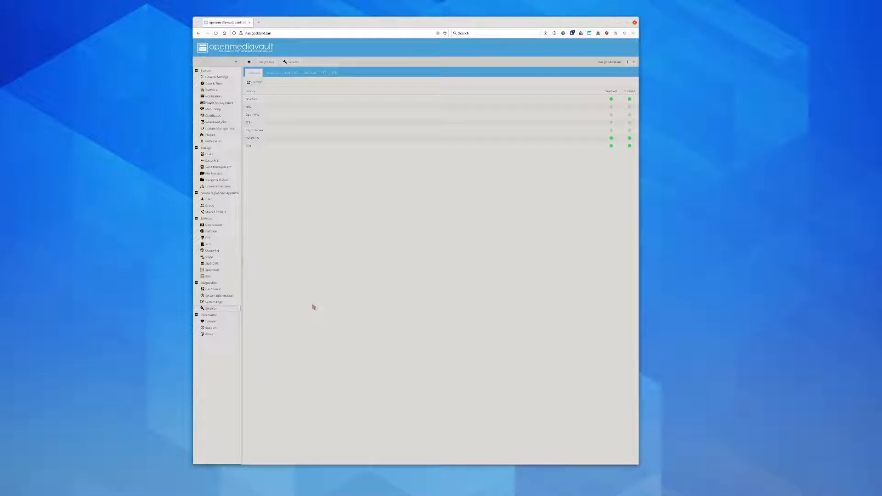
Open the openmediavault PayPal donation page
click(210, 321)
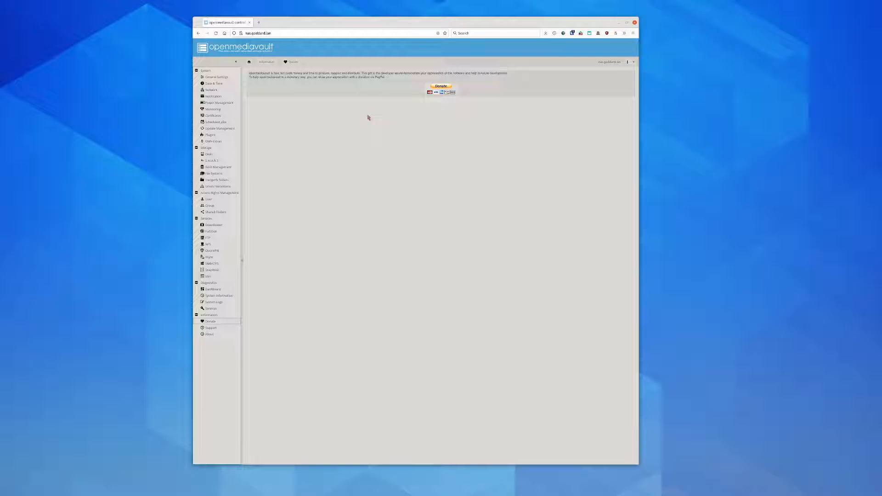
click(210, 334)
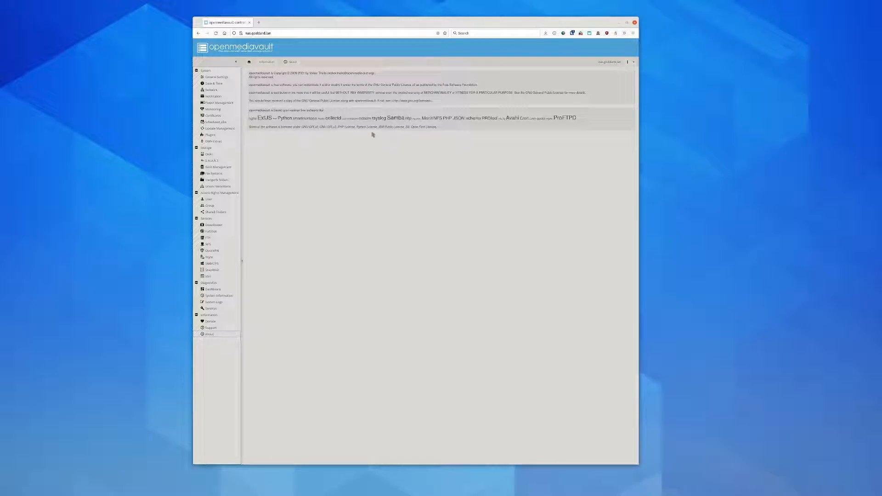
mouse_move(411, 219)
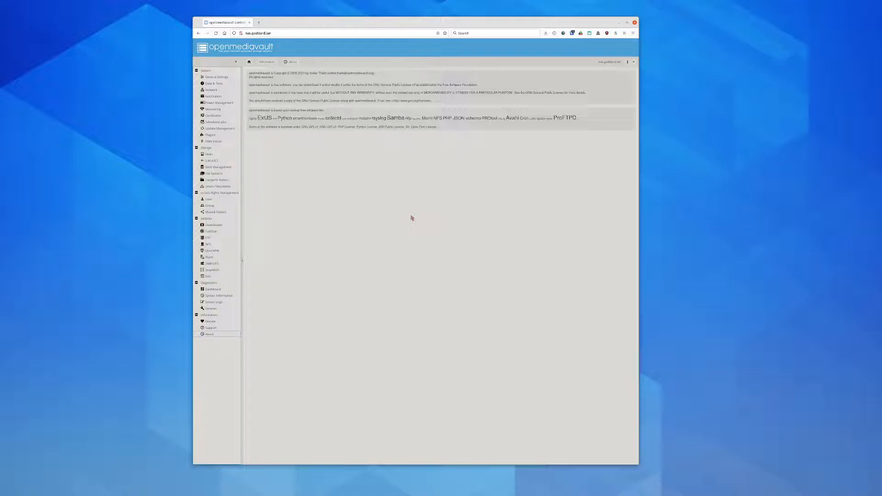
mouse_move(302, 156)
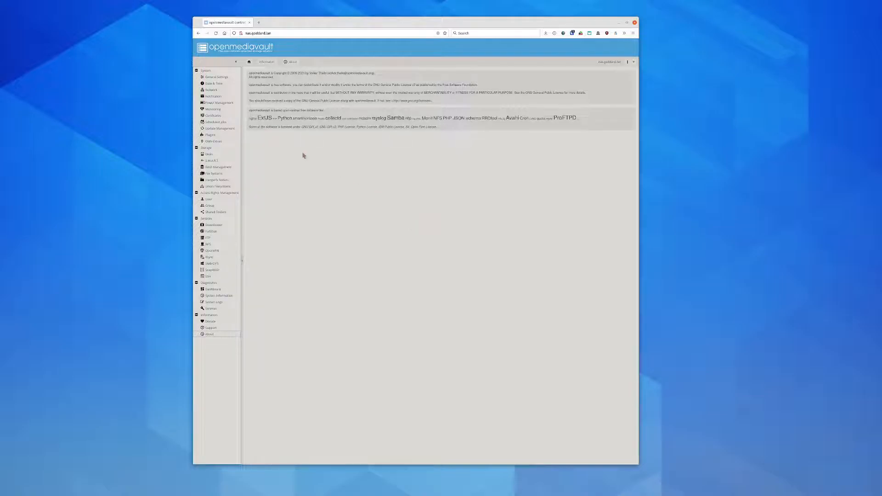
Check the OMV-Extras repository settings, then view the System > Plugins list of available plugins
click(213, 141)
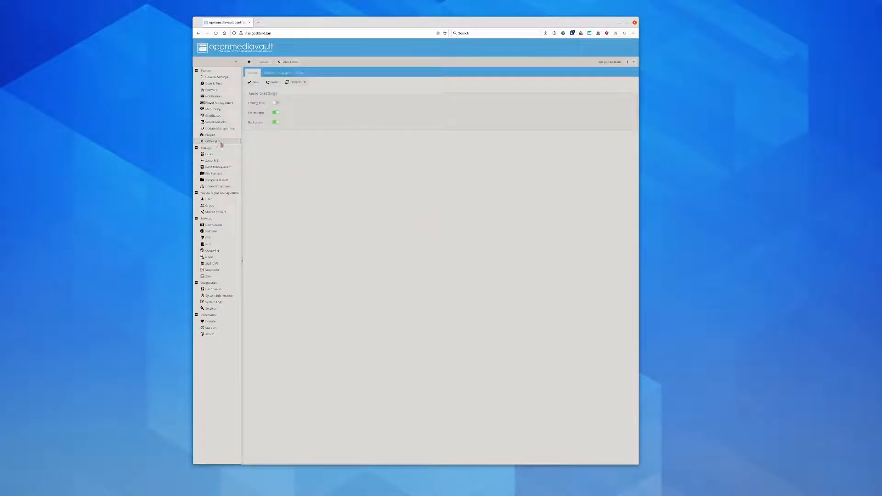
click(210, 135)
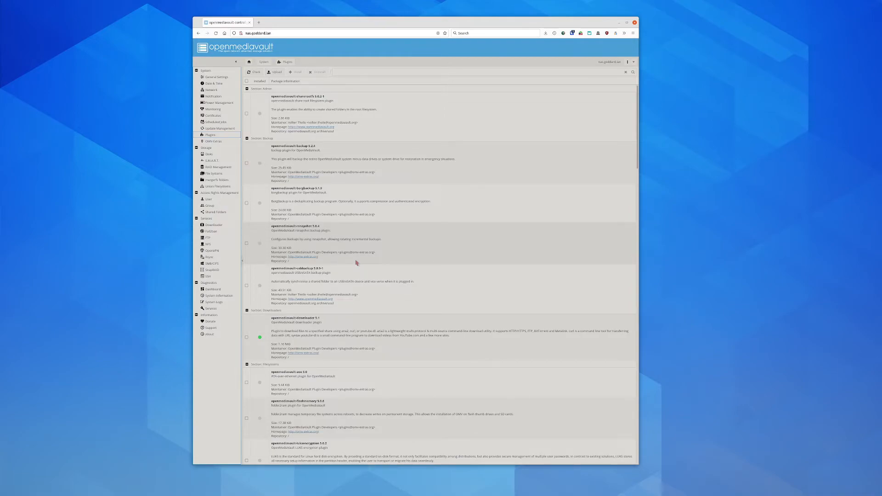
click(358, 286)
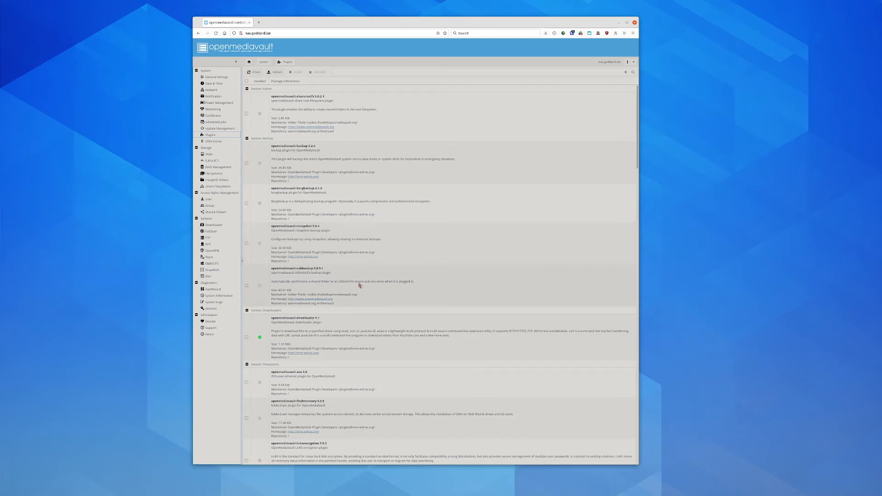